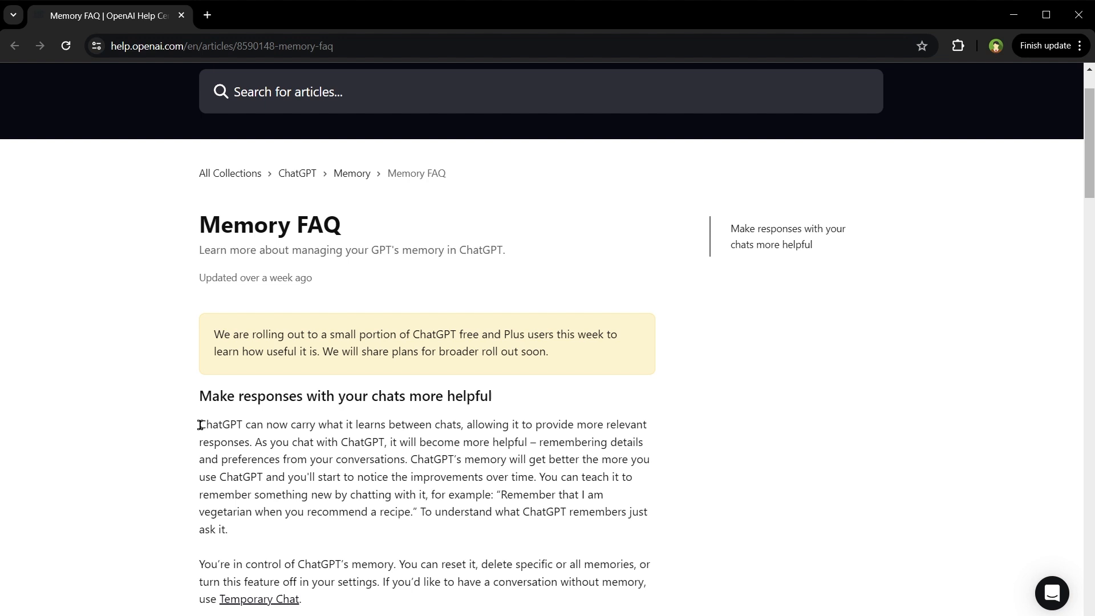
# Step: Select a passage of the Memory FAQ article while reading it in the Help Center
pyautogui.moveTo(199, 424); pyautogui.dragTo(227, 528)
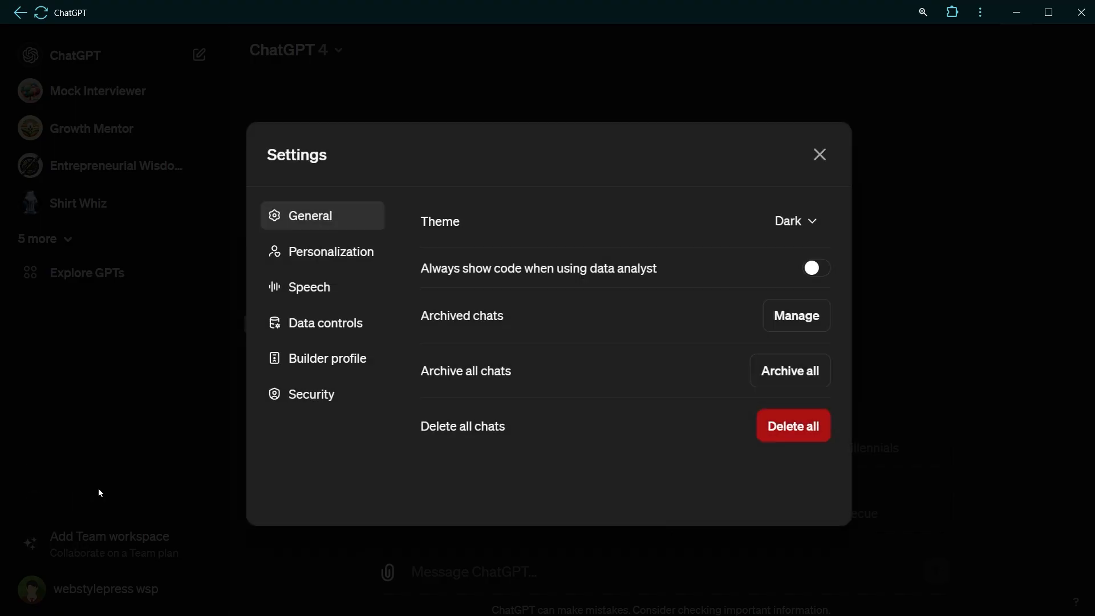
# Step: Turn Memory on under Personalization and return to the chat to draft the remember message
pyautogui.click(331, 251)
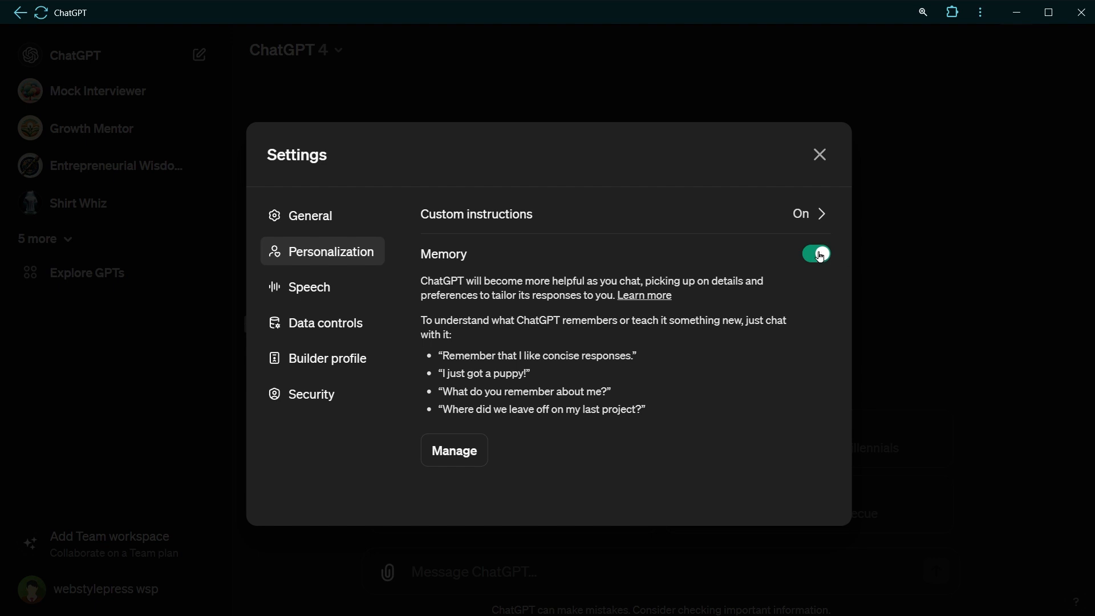
pyautogui.click(818, 154)
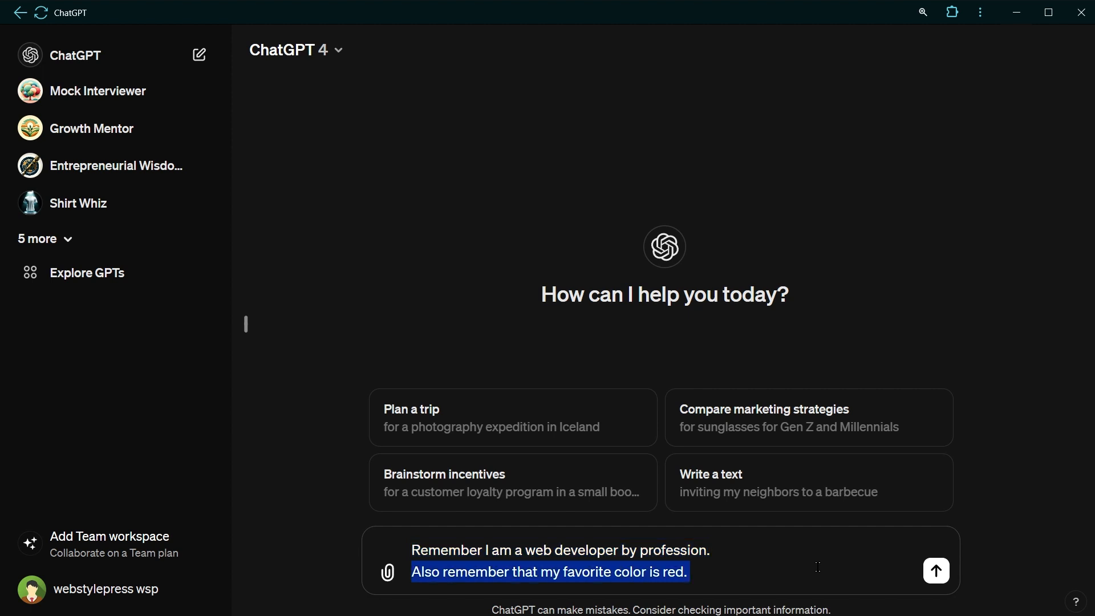
# Step: Send the message so the web-developer and red facts are saved, then begin a new empty chat
pyautogui.click(935, 570)
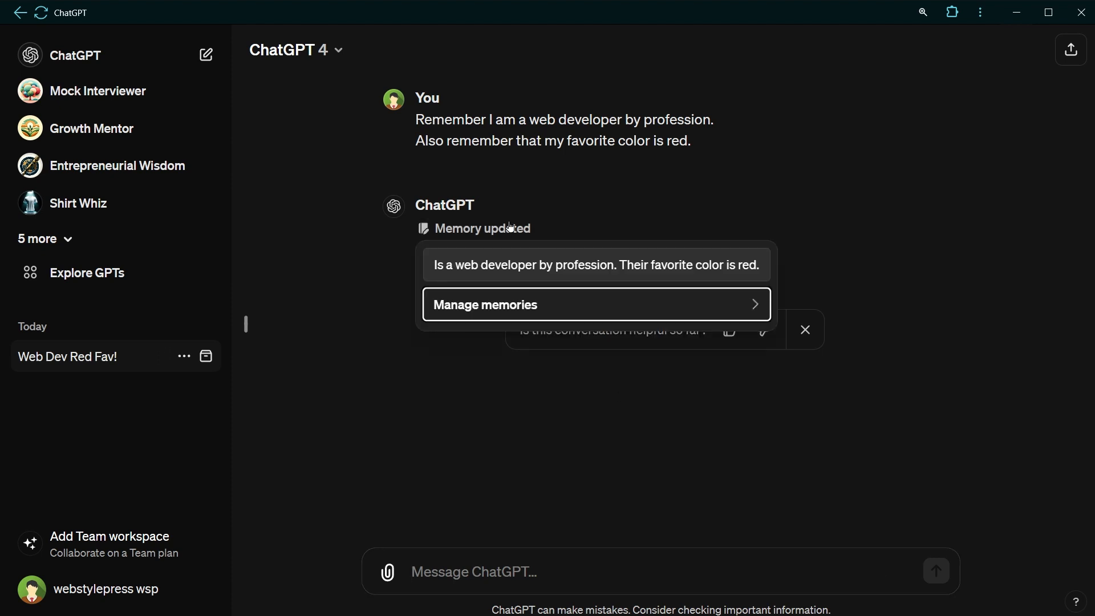
pyautogui.moveTo(601, 264)
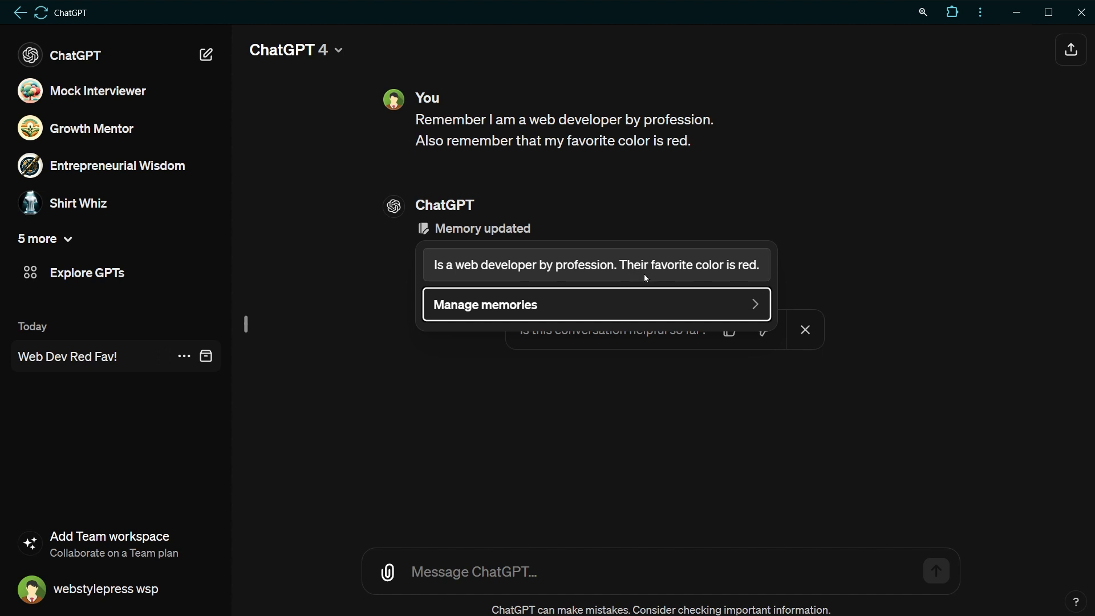
pyautogui.moveTo(674, 306)
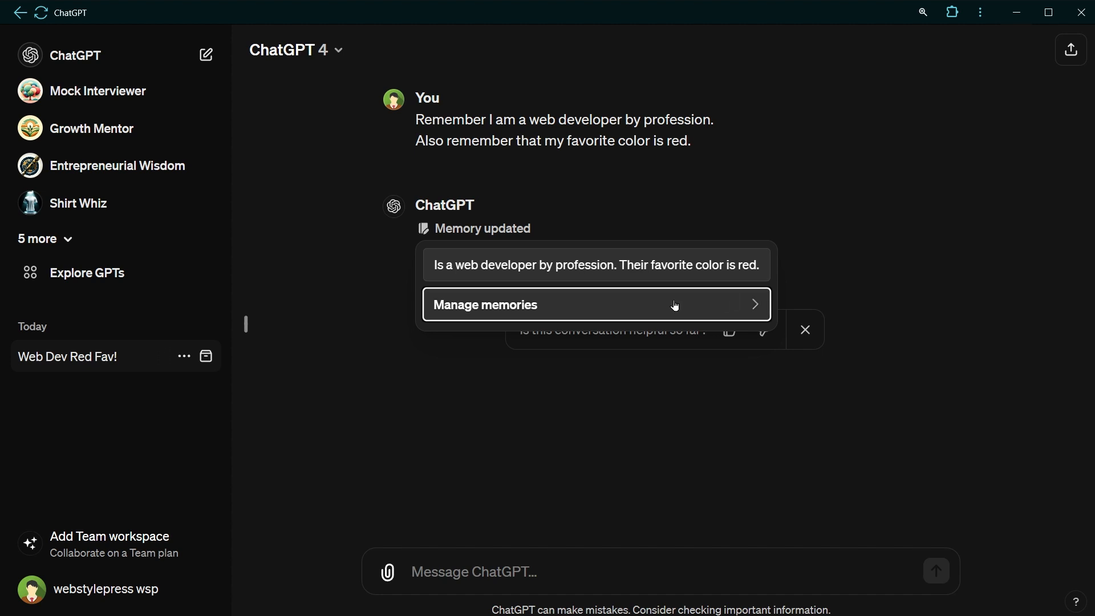
pyautogui.moveTo(643, 307)
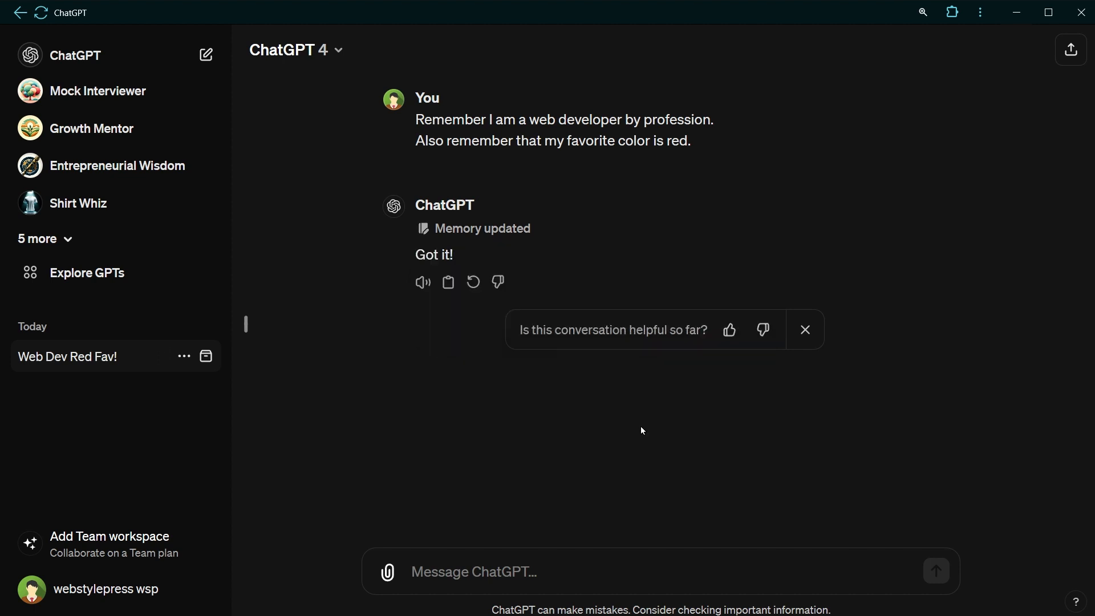
pyautogui.click(206, 54)
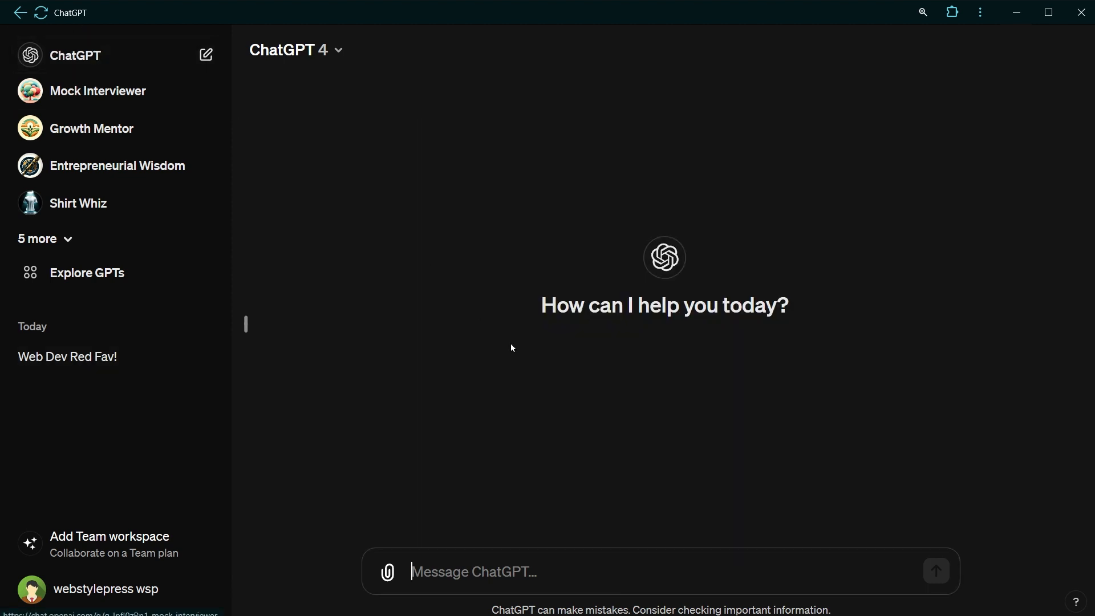
# Step: Ask 'what is my profession?' and get 'web developer' recalled from memory
pyautogui.write('what is my profession?')
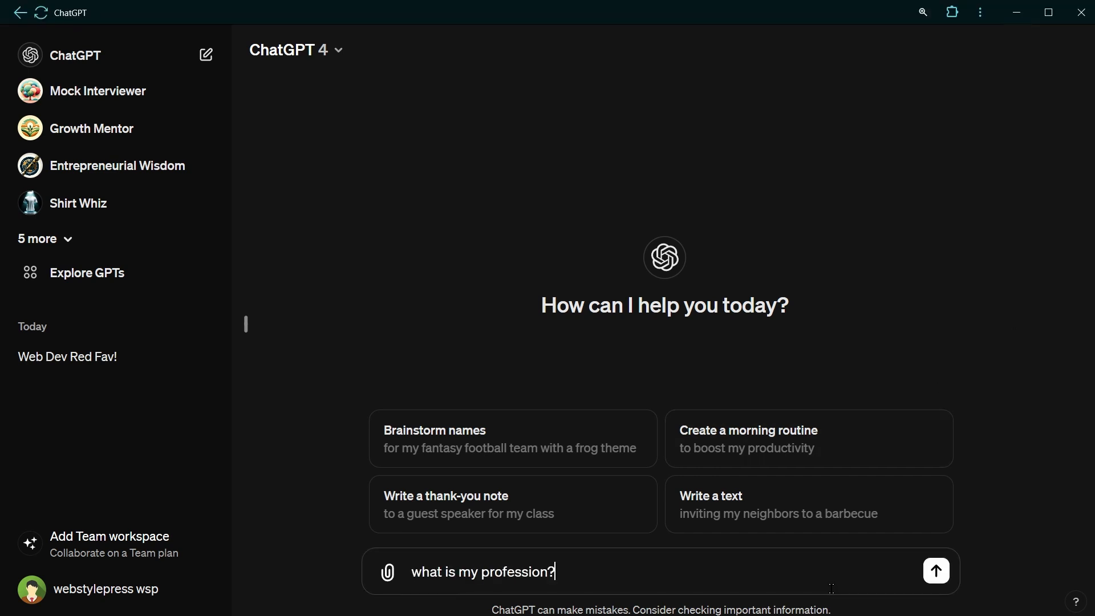
pyautogui.click(934, 570)
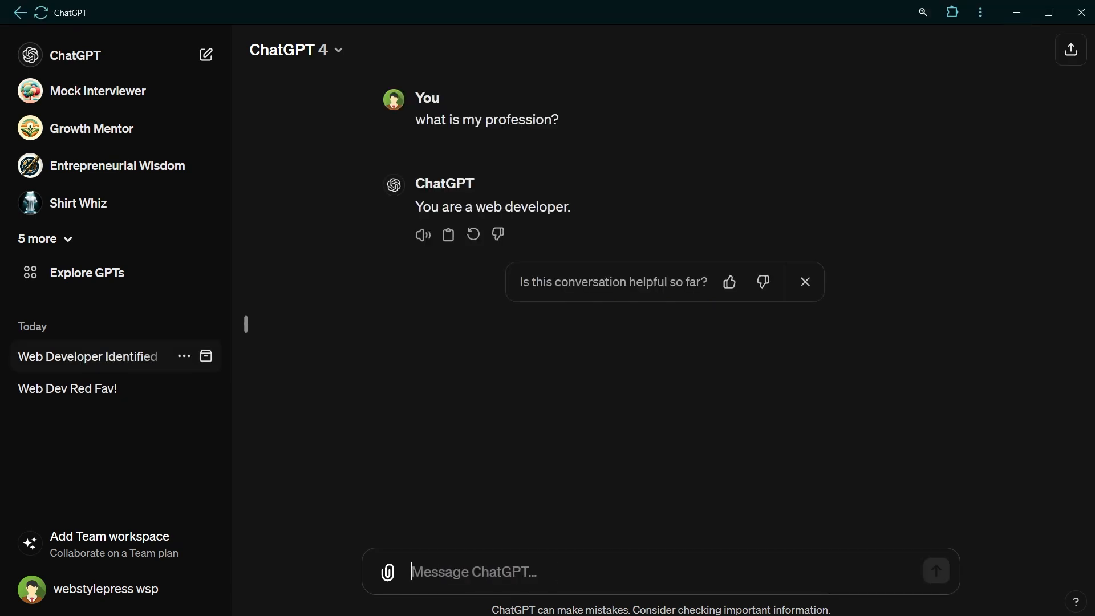
# Step: Ask 'give me an image of a car in my favorite color.' and receive a red car image
pyautogui.write('give me an image of a car in my favorite color.')
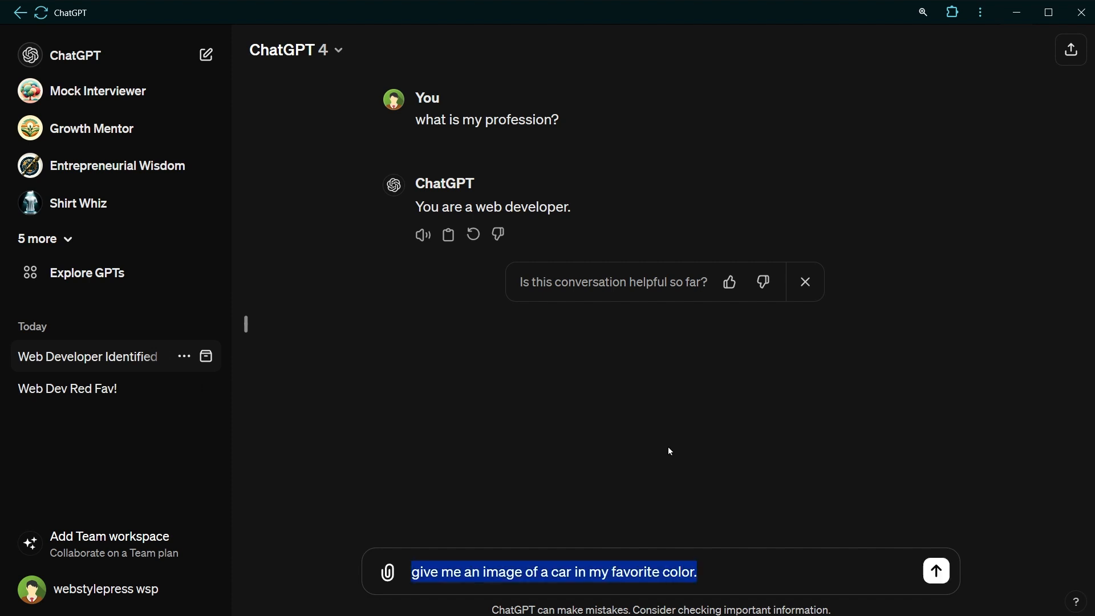
pyautogui.click(934, 570)
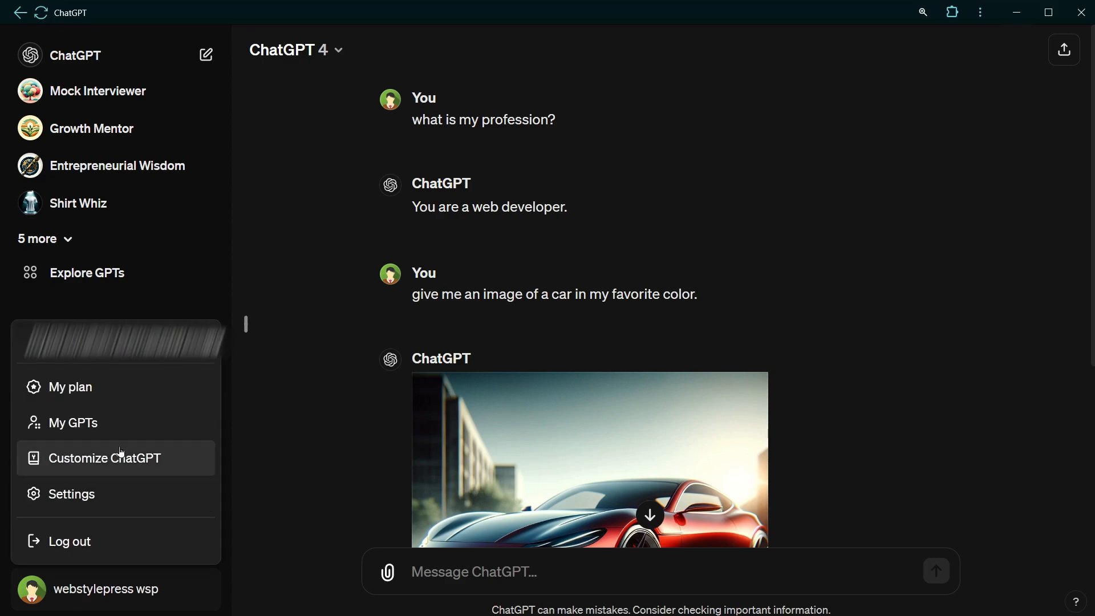
# Step: Review the stored memories under Personalization > Manage: web developer profession and favorite color red
pyautogui.click(71, 494)
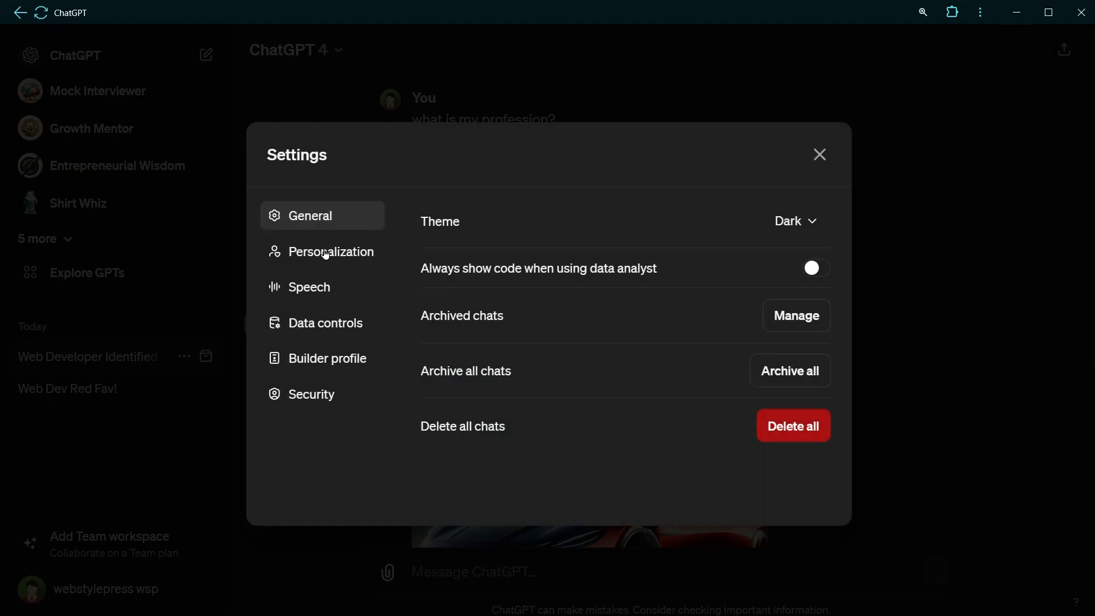
pyautogui.click(332, 251)
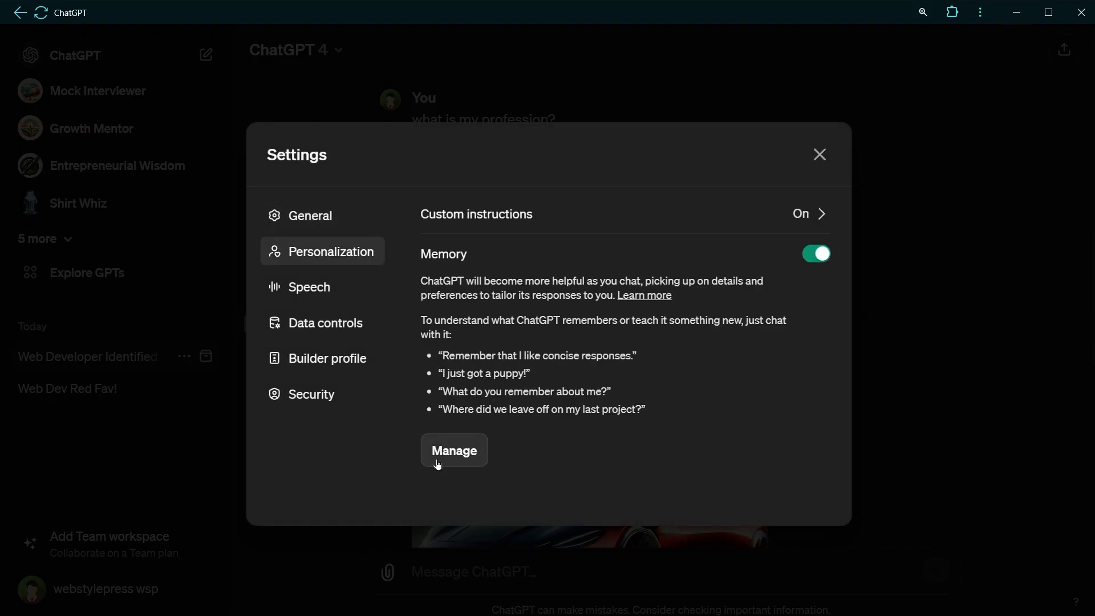
pyautogui.click(452, 450)
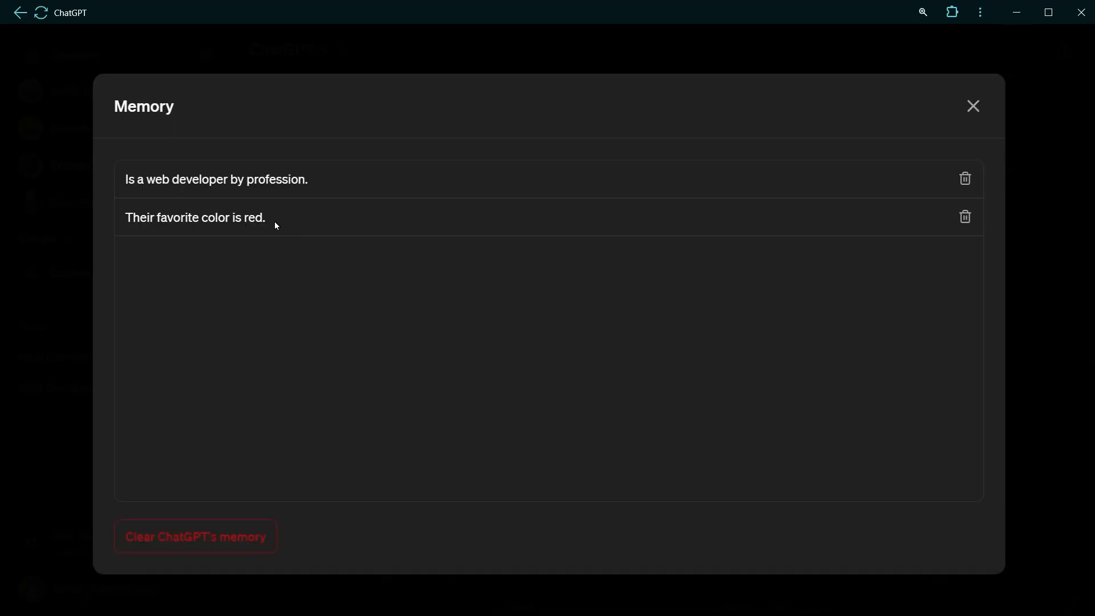
pyautogui.moveTo(308, 191)
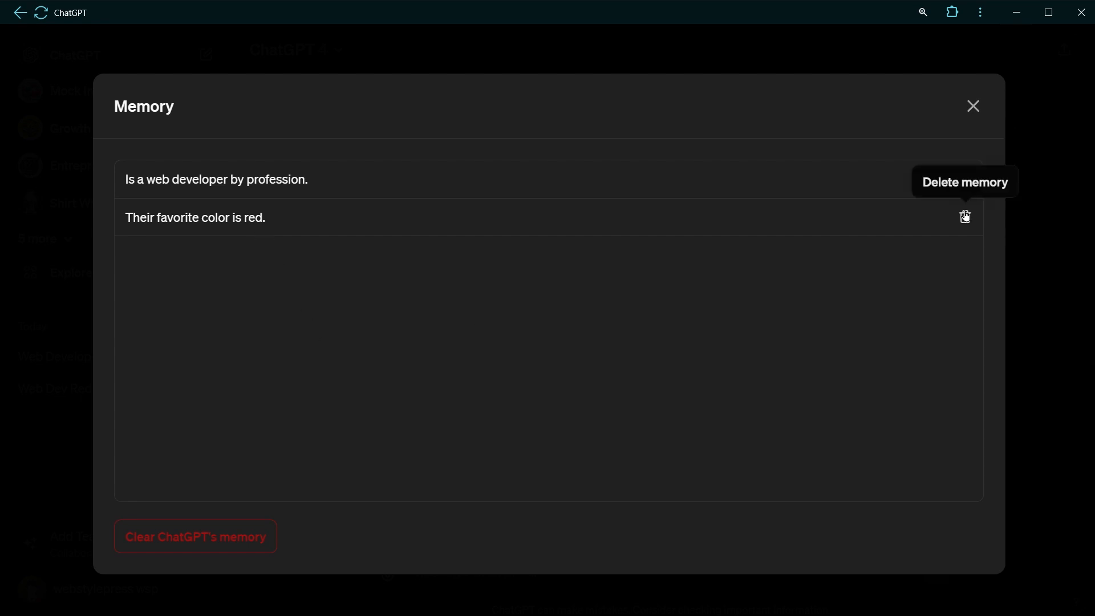
pyautogui.moveTo(205, 541)
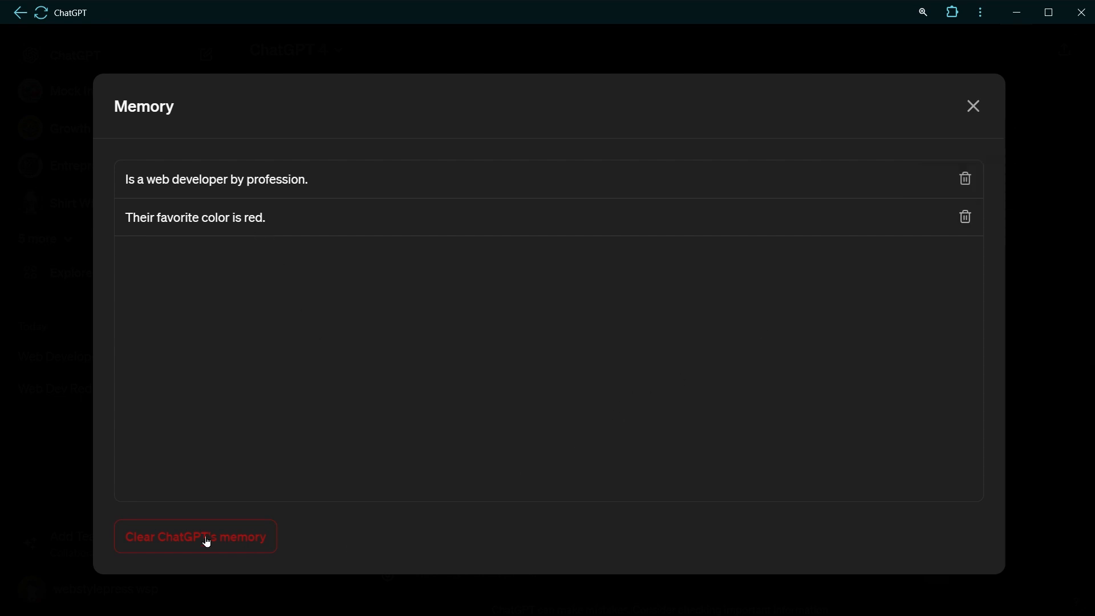
pyautogui.moveTo(474, 344)
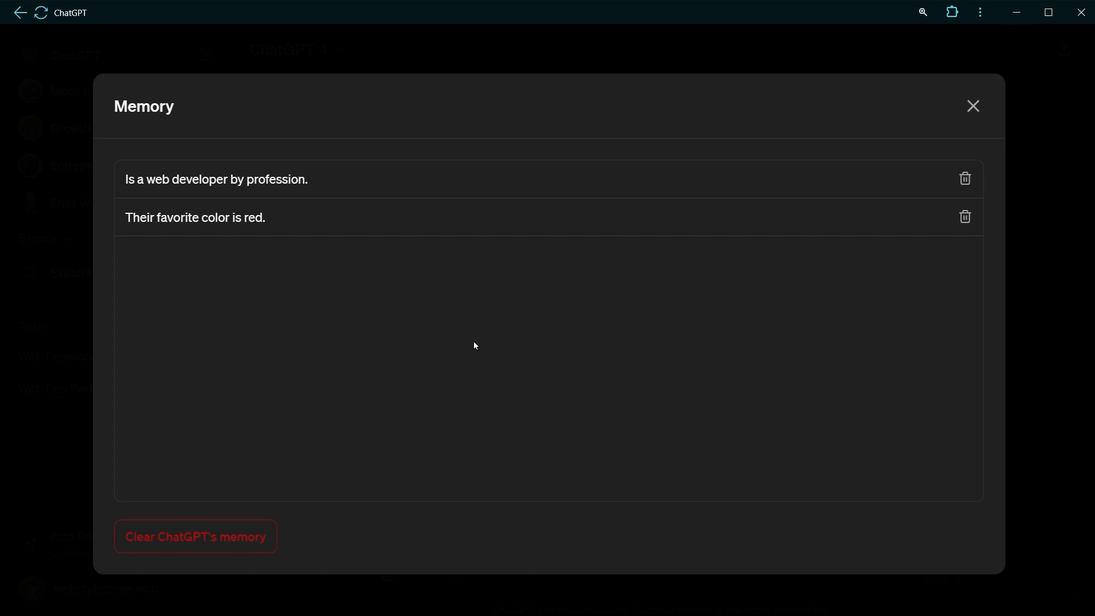
pyautogui.click(971, 105)
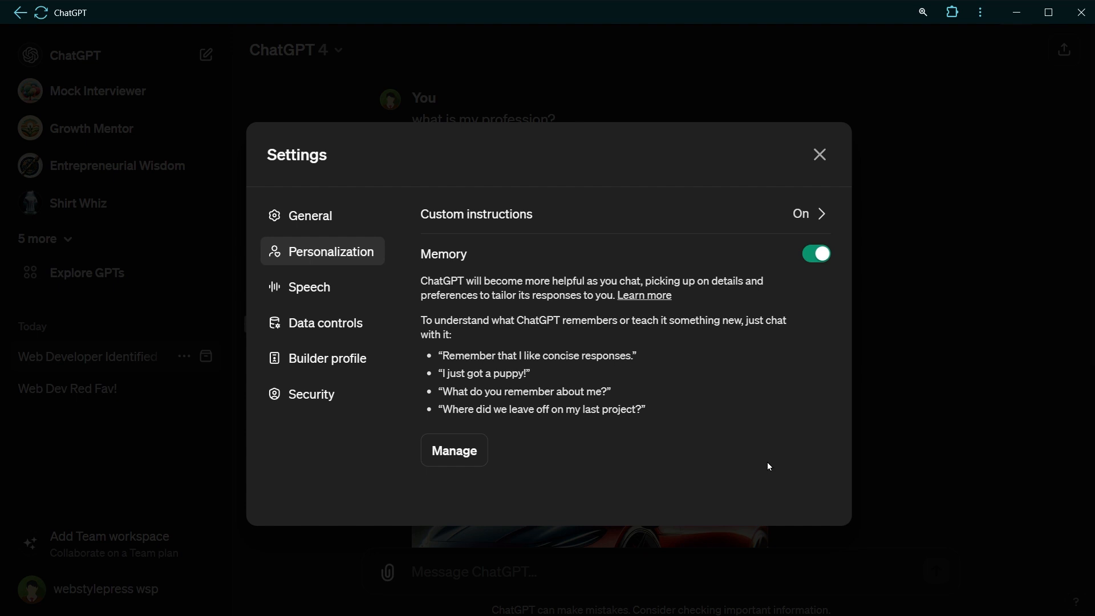
pyautogui.moveTo(415, 478)
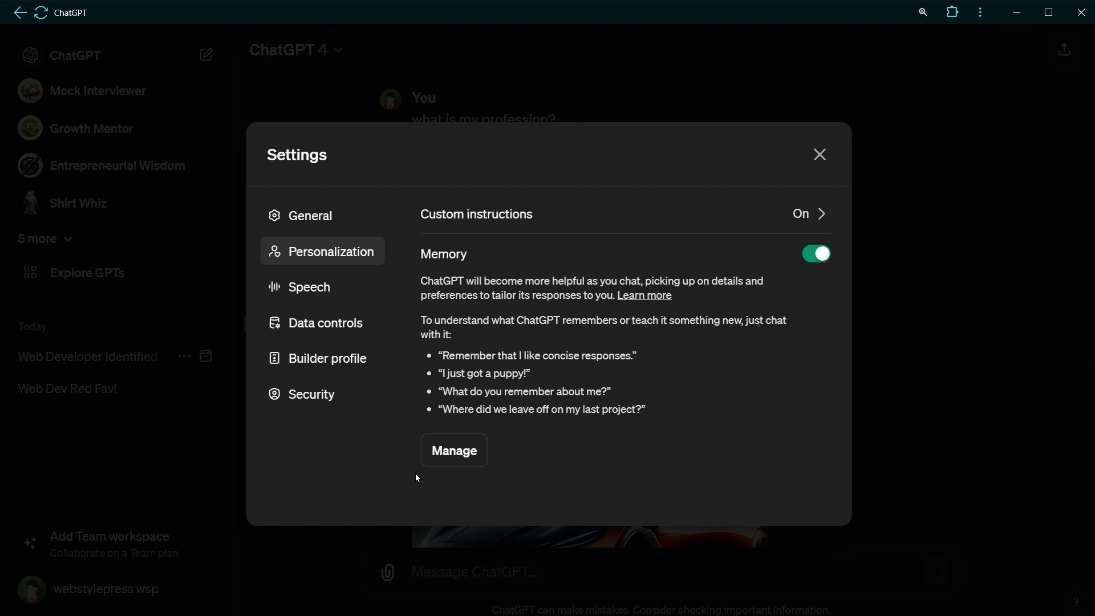
pyautogui.moveTo(565, 427)
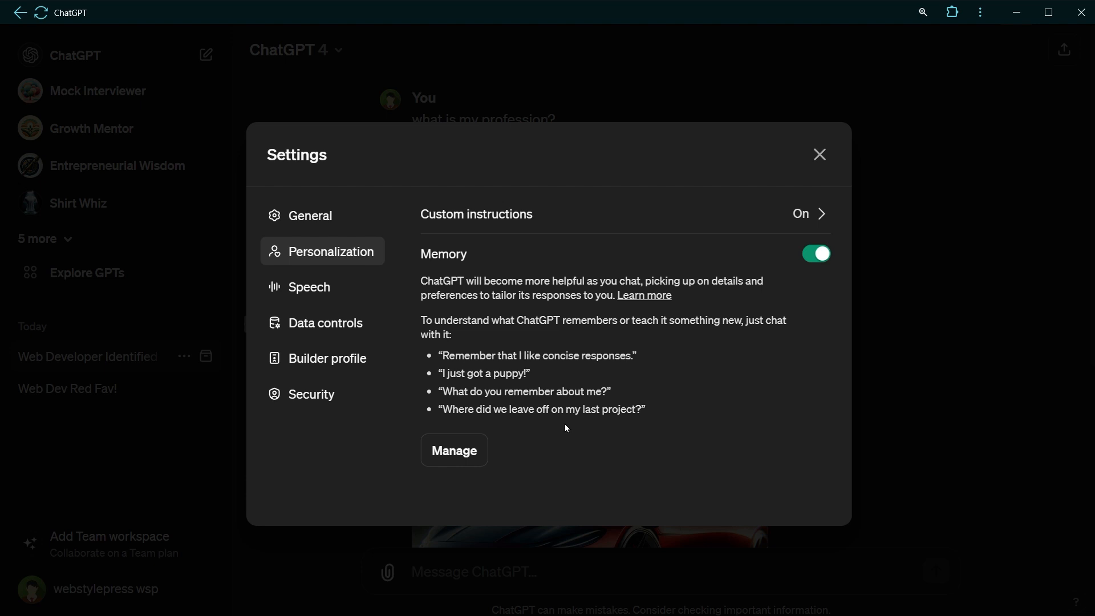
# Step: Back in the chat, send 'erase favorite color memory' so only the web developer entry remains
pyautogui.click(819, 154)
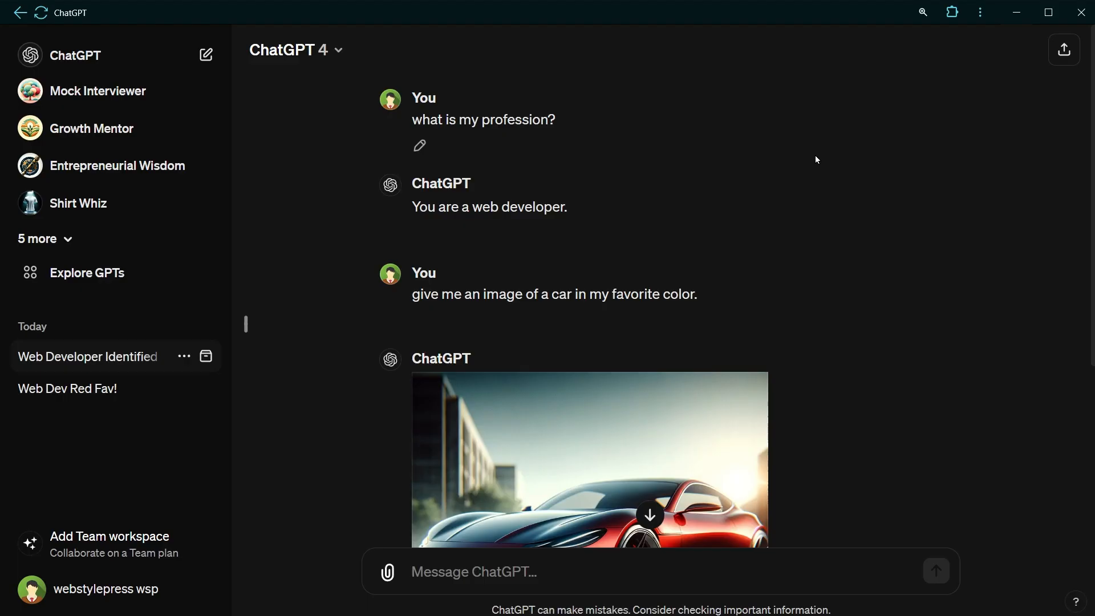
pyautogui.scroll(-3)
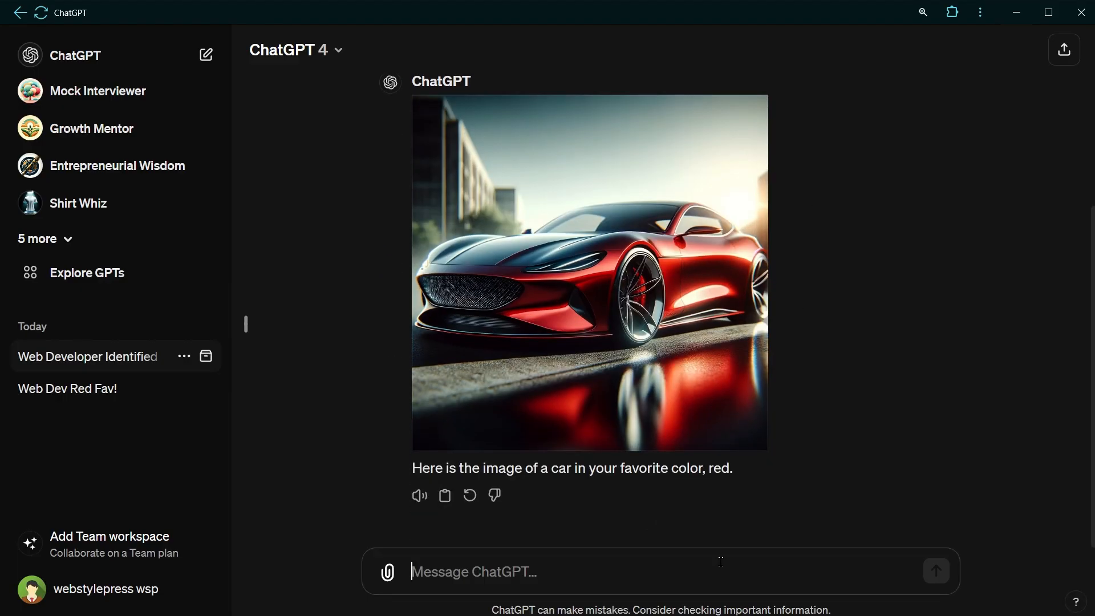
pyautogui.write('erase favorite color memory')
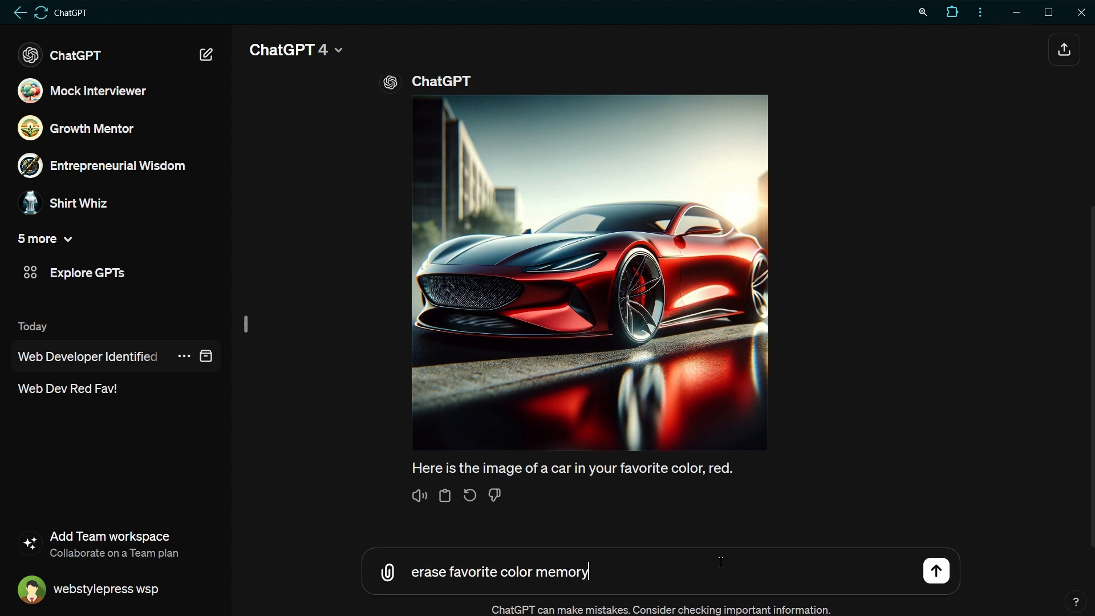
pyautogui.click(934, 570)
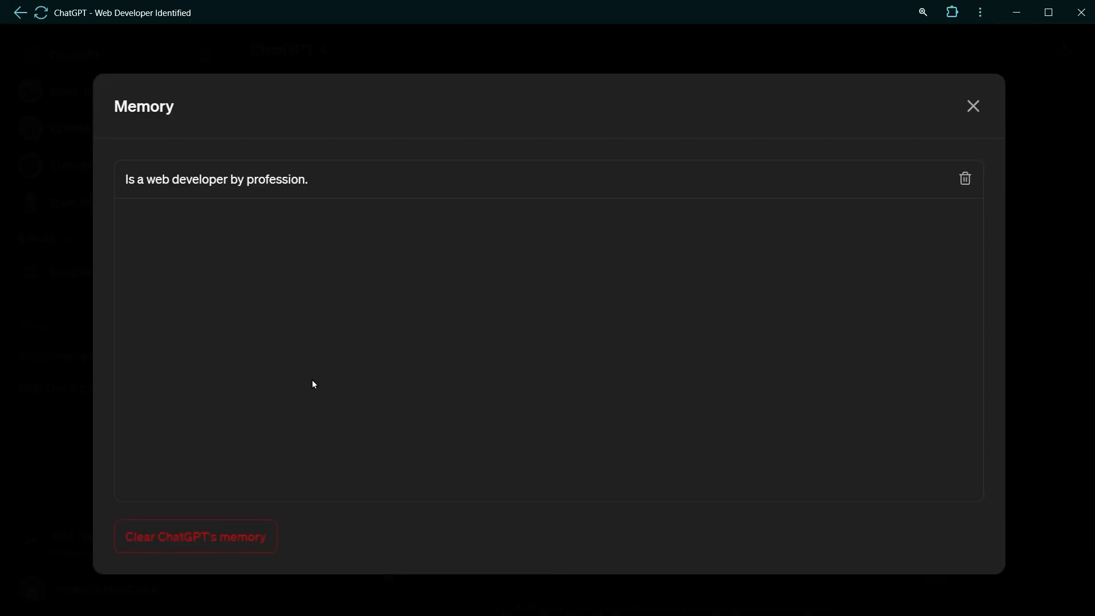
pyautogui.moveTo(987, 110)
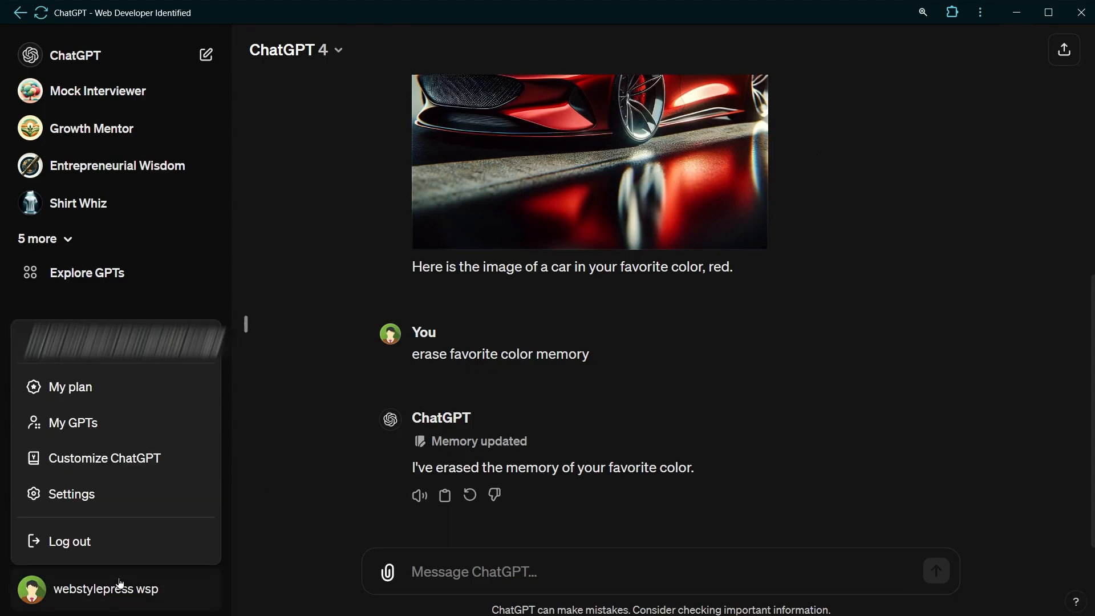
# Step: Bring up the Customize ChatGPT custom instructions window from the profile menu
pyautogui.click(105, 457)
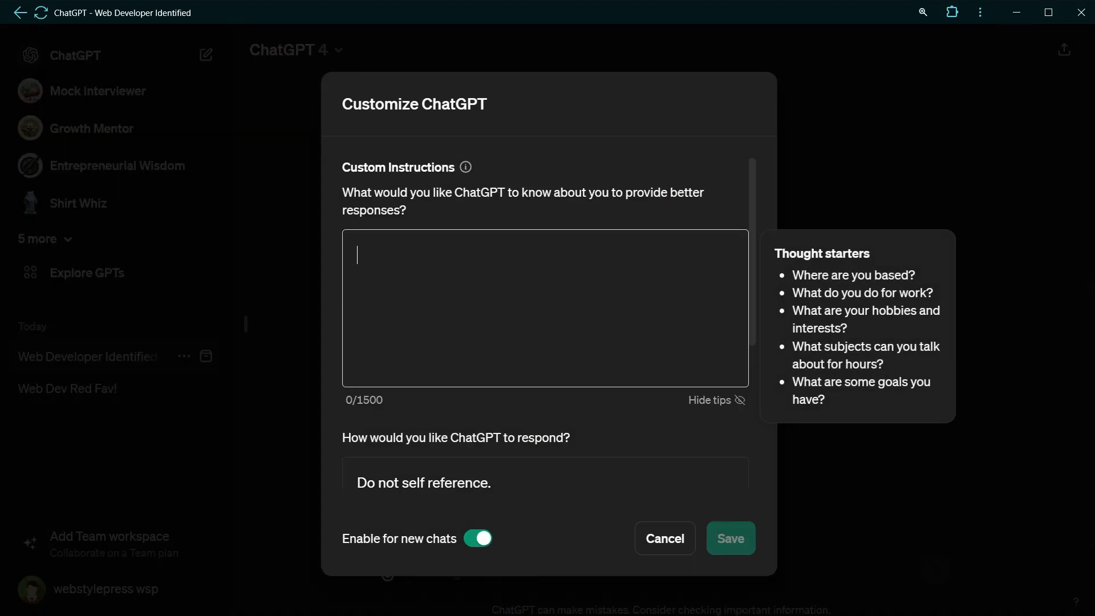